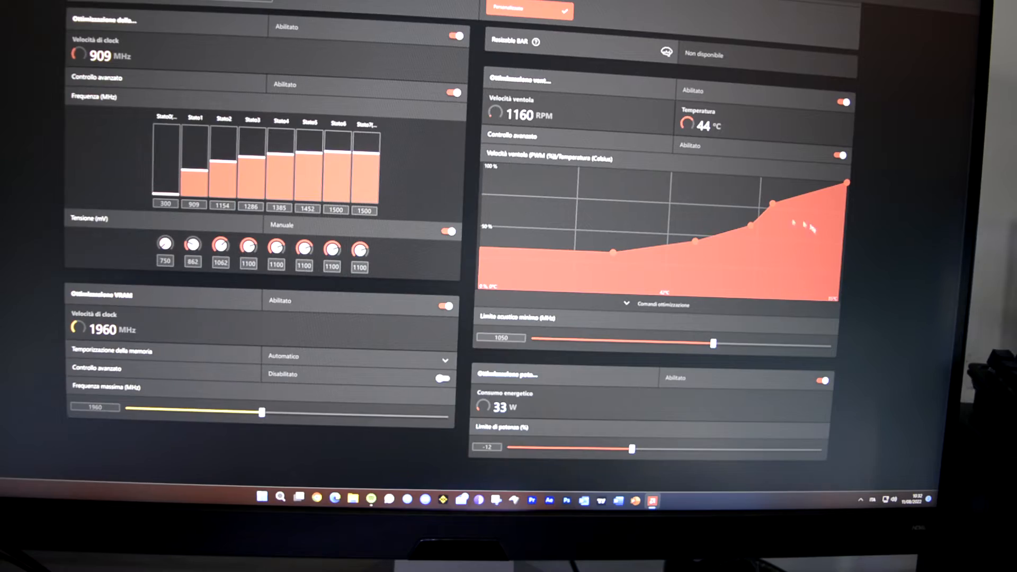
pyautogui.scroll(3)
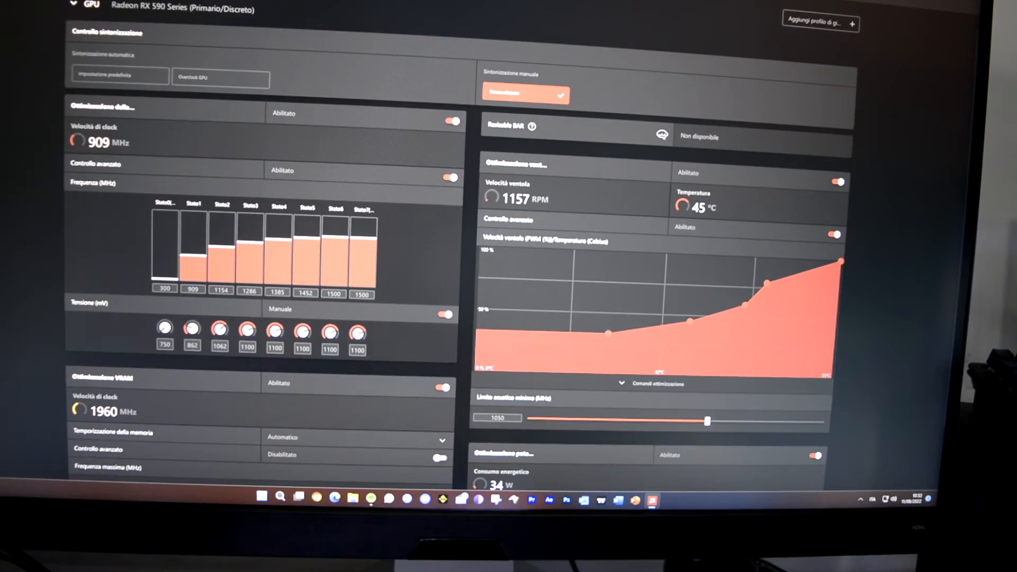